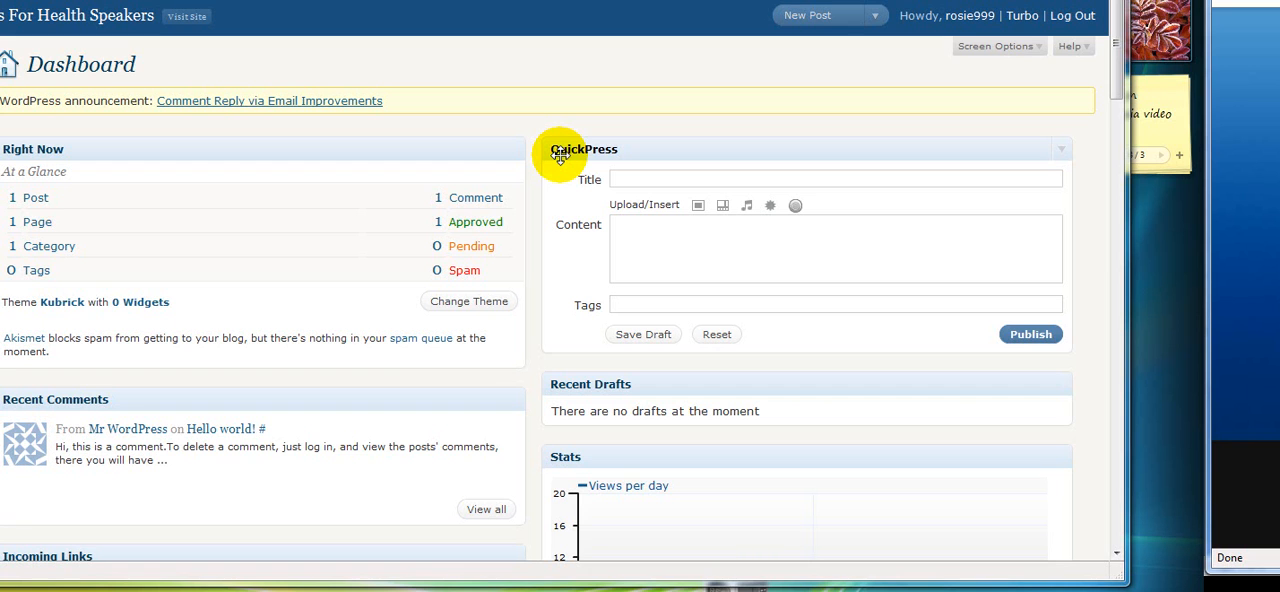
pyautogui.moveTo(488, 150)
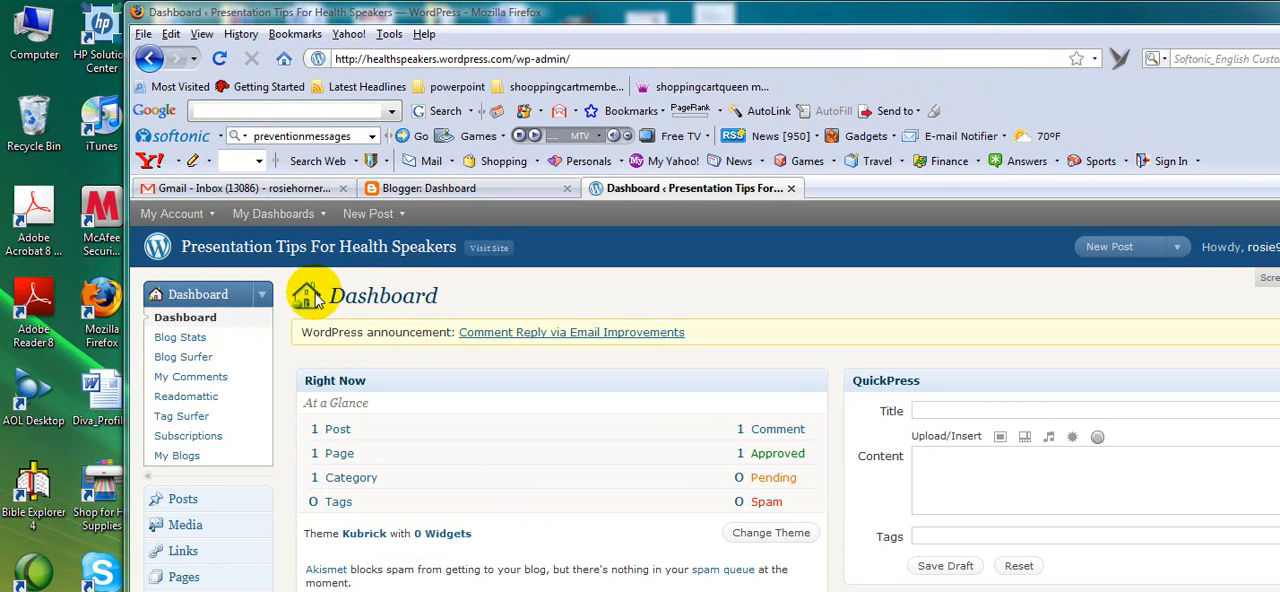
# Step: Show the Blogger dashboard listing '10 Plus Points for Presenters' and 'PREVENTION SPEAKERS'
pyautogui.scroll(-3)
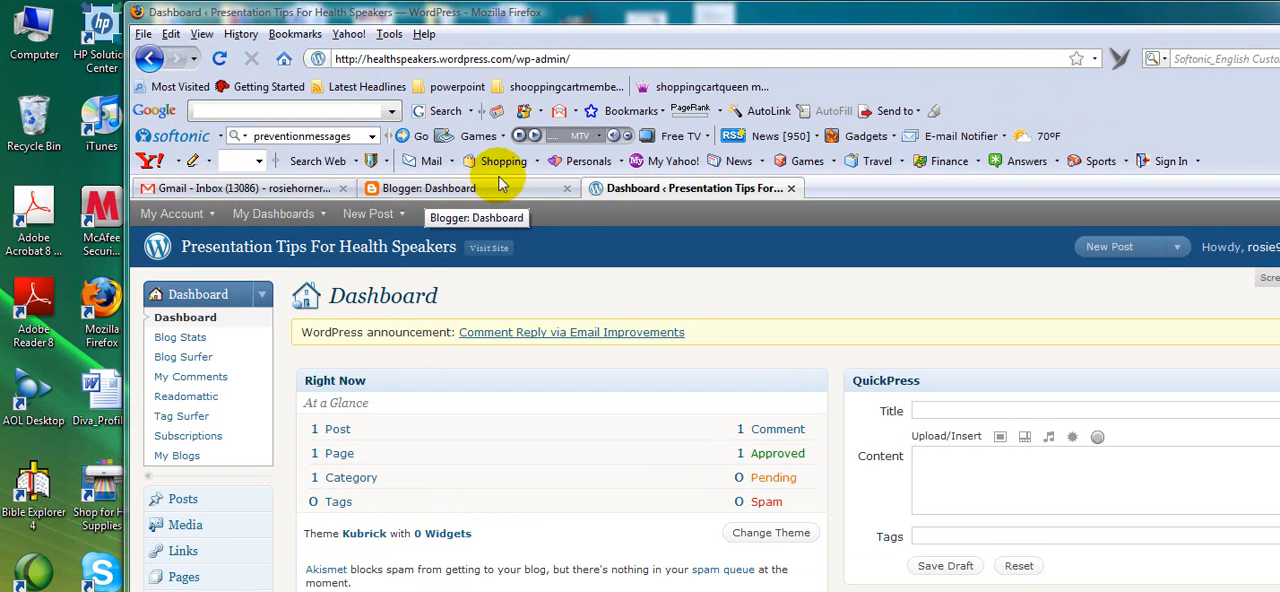
pyautogui.click(272, 212)
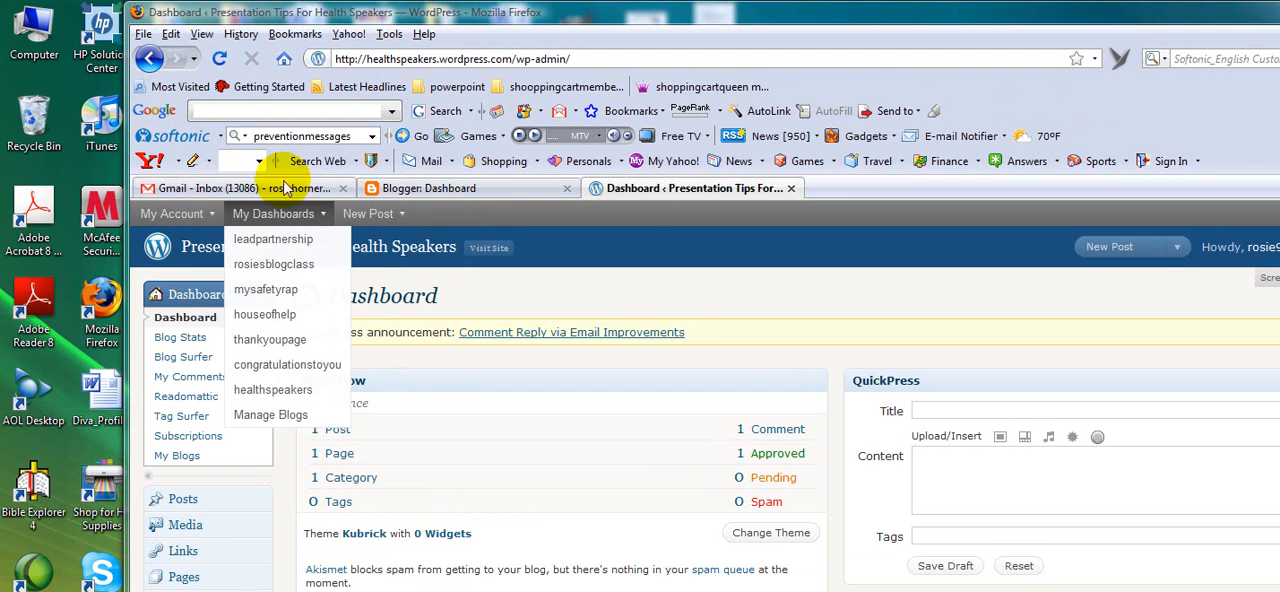
pyautogui.click(144, 32)
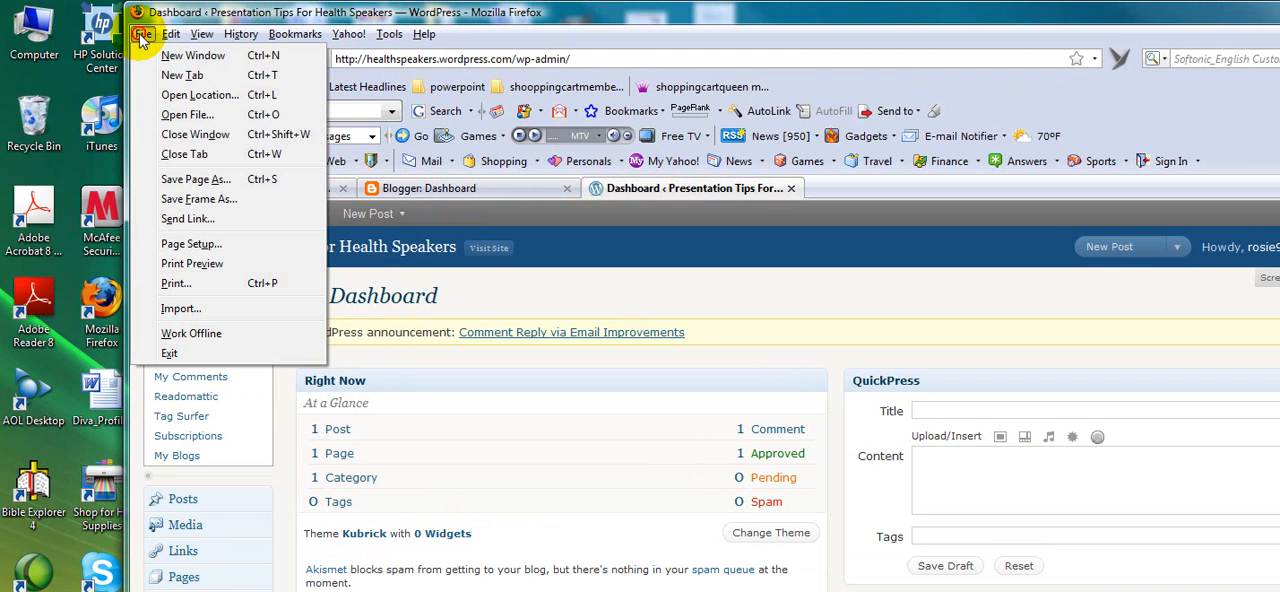
pyautogui.moveTo(182, 76)
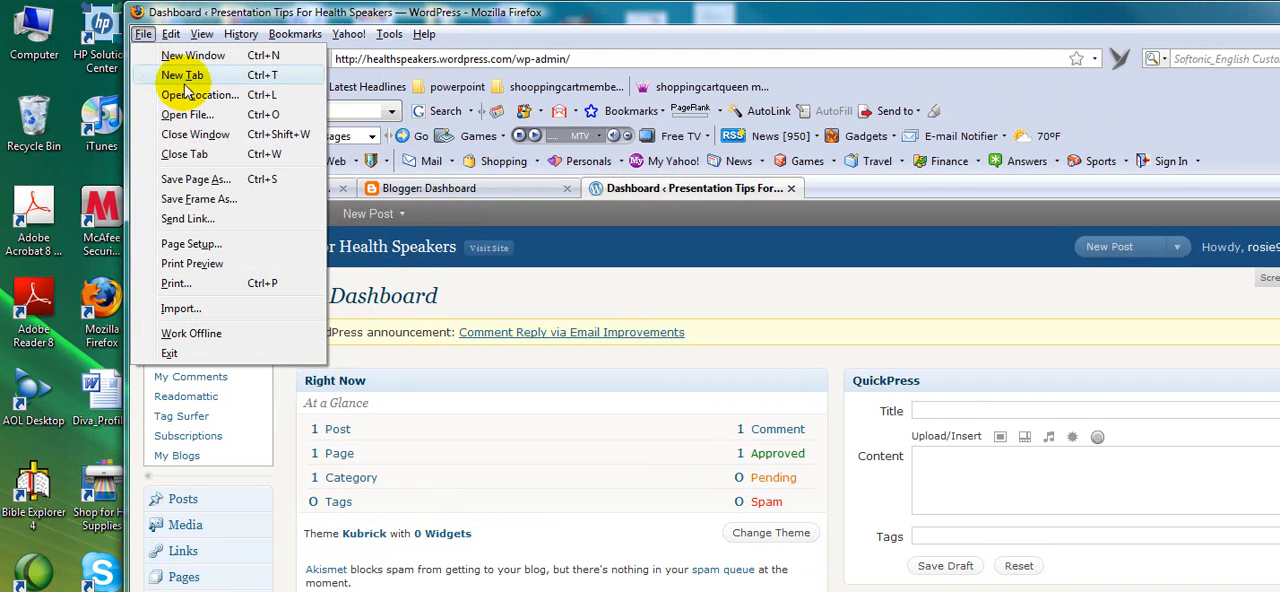
pyautogui.moveTo(410, 196)
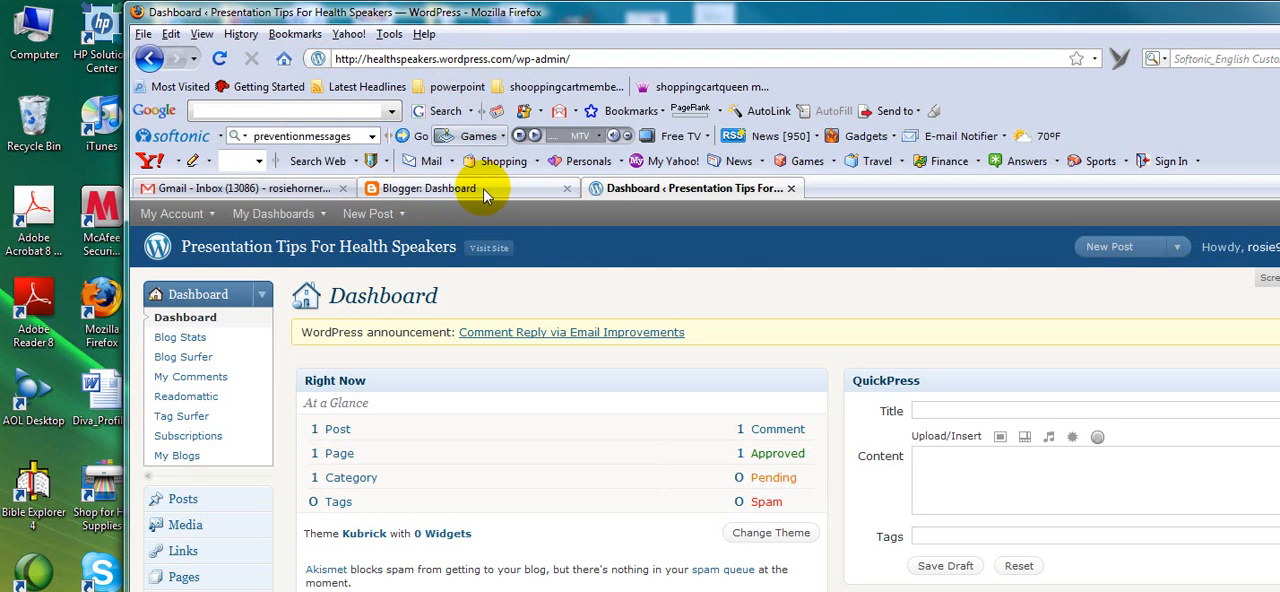
pyautogui.moveTo(488, 196)
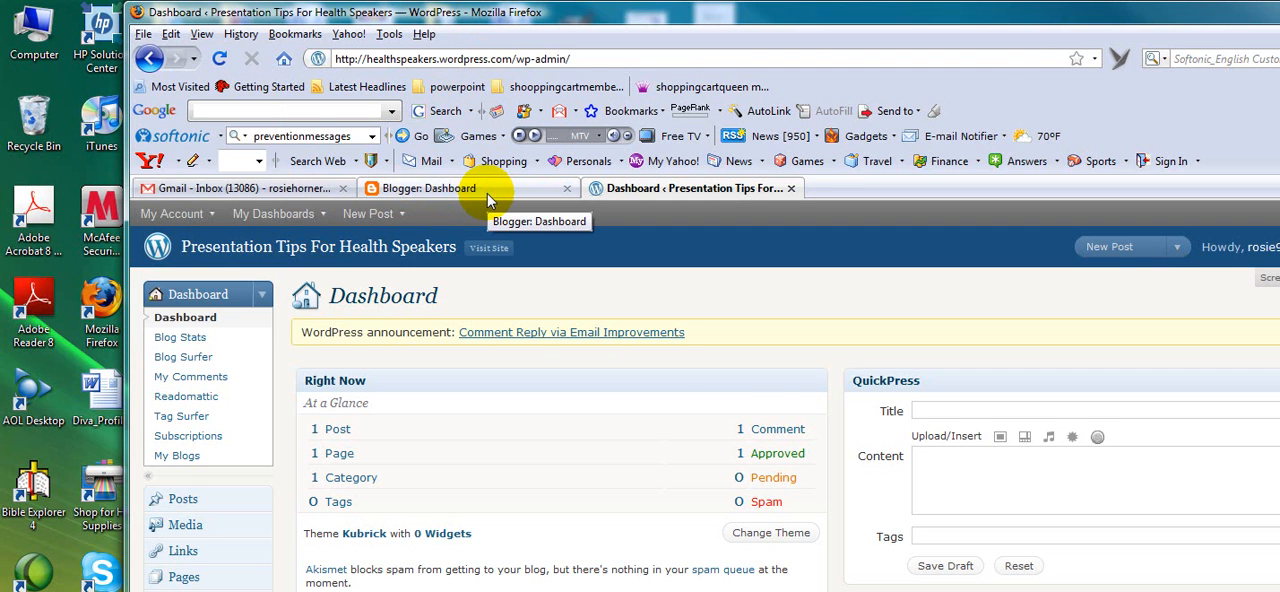
pyautogui.click(432, 188)
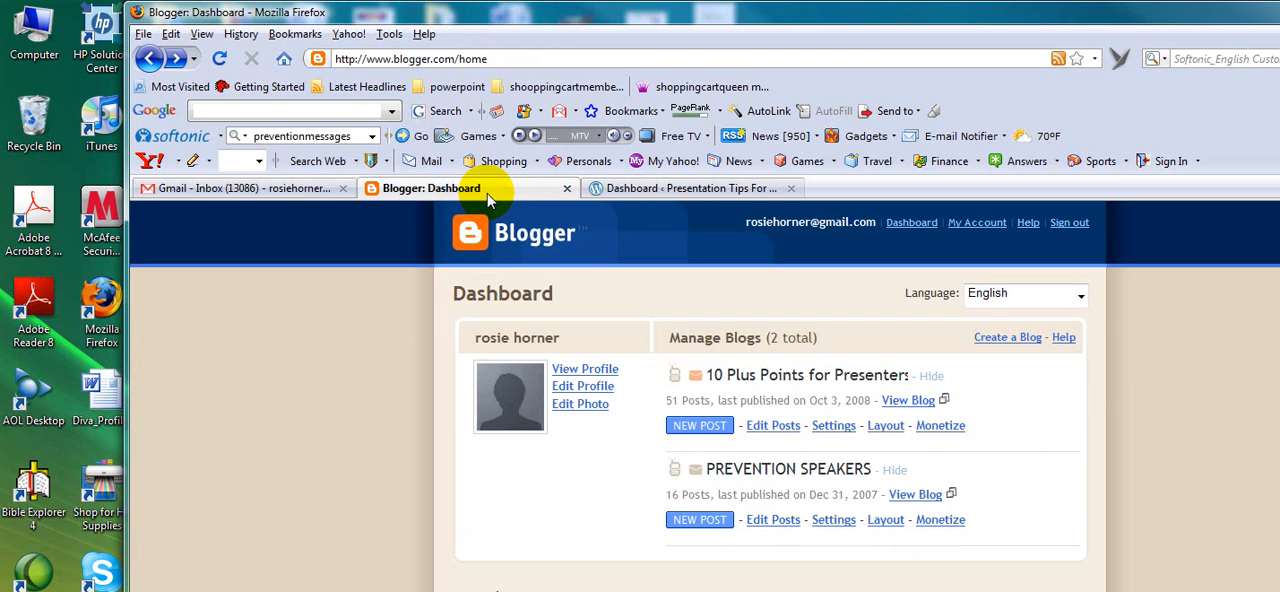
pyautogui.scroll(-3)
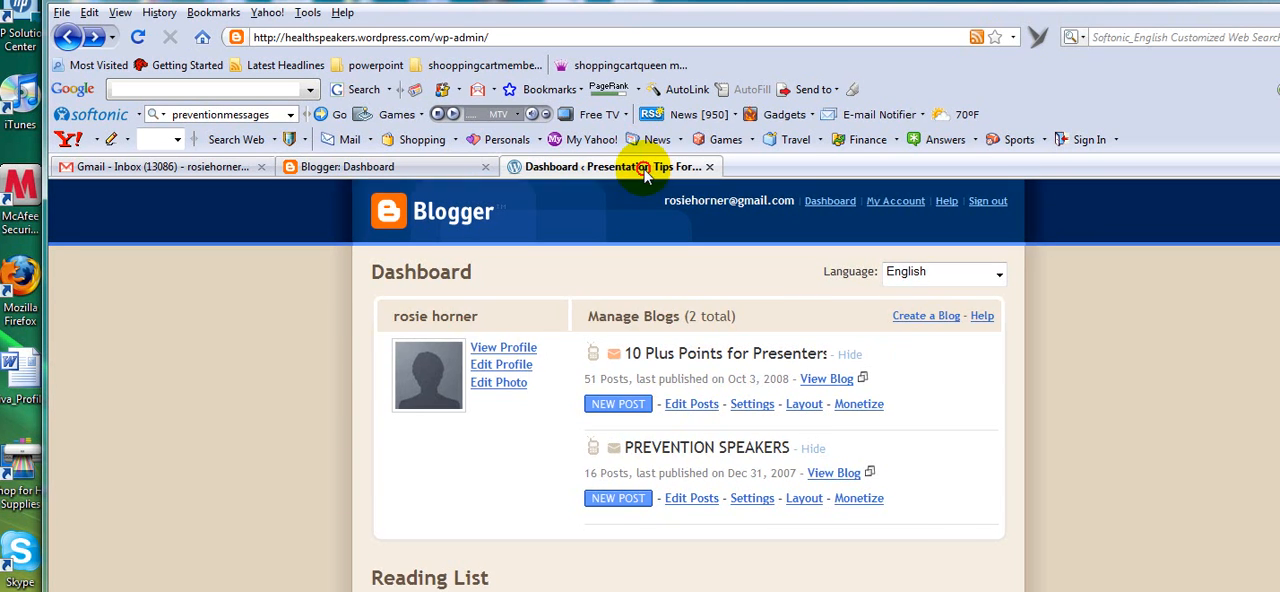
# Step: Return to the 'Presentation Tips For Health Speakers' dashboard and reveal the Tools menu
pyautogui.click(610, 166)
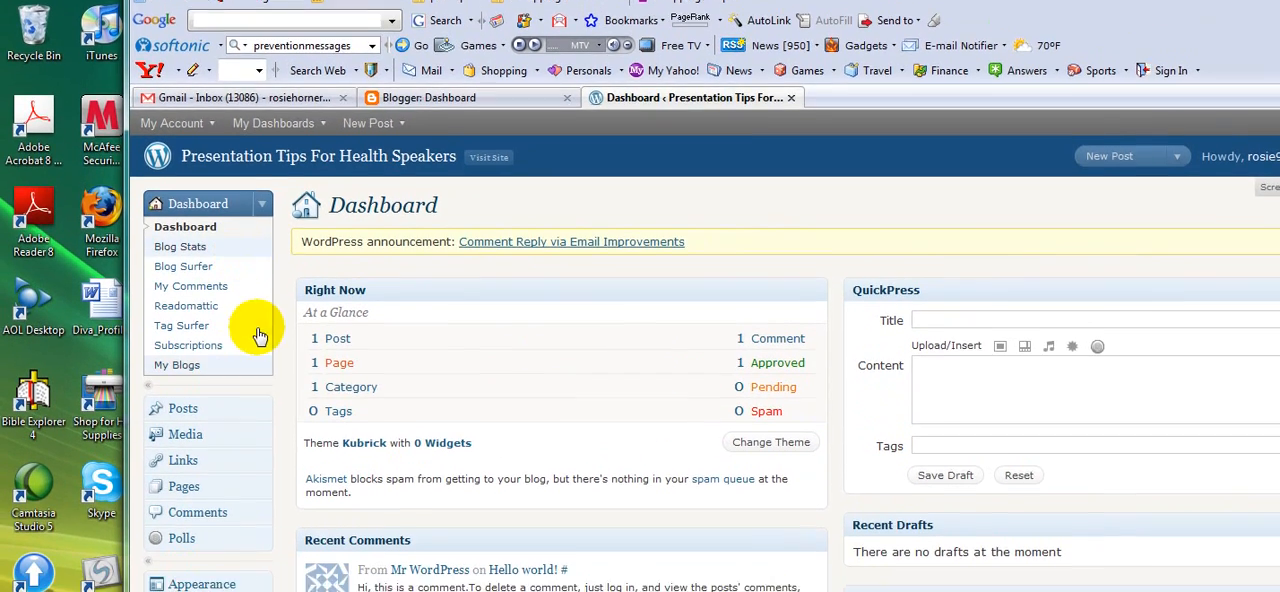
pyautogui.scroll(-3)
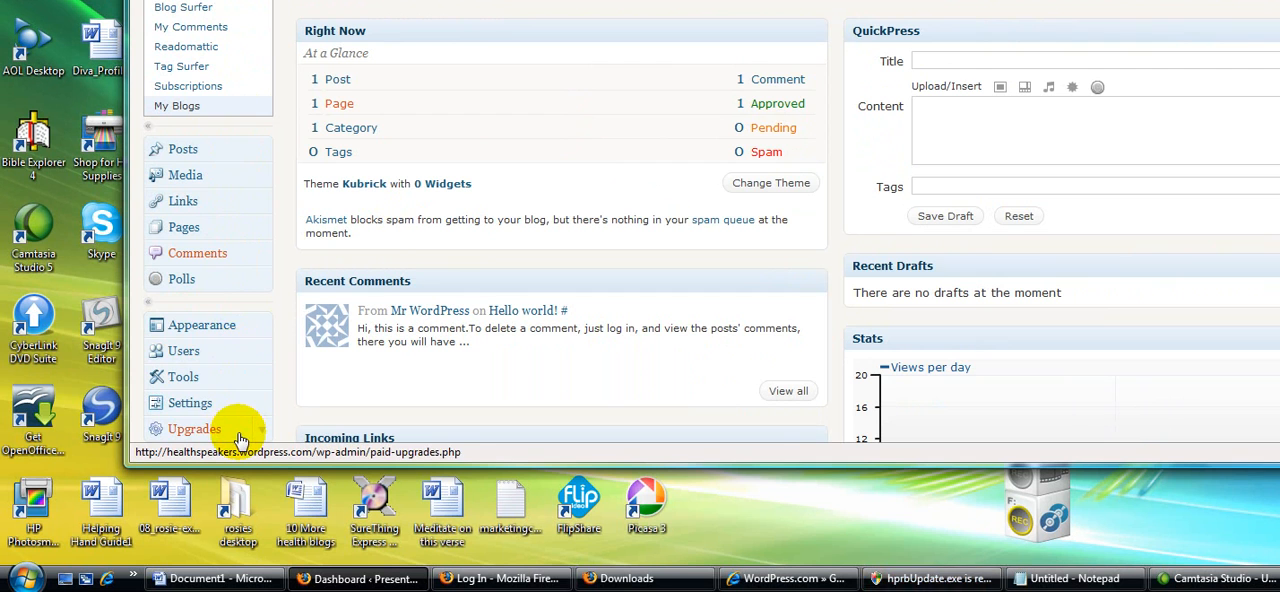
pyautogui.moveTo(184, 376)
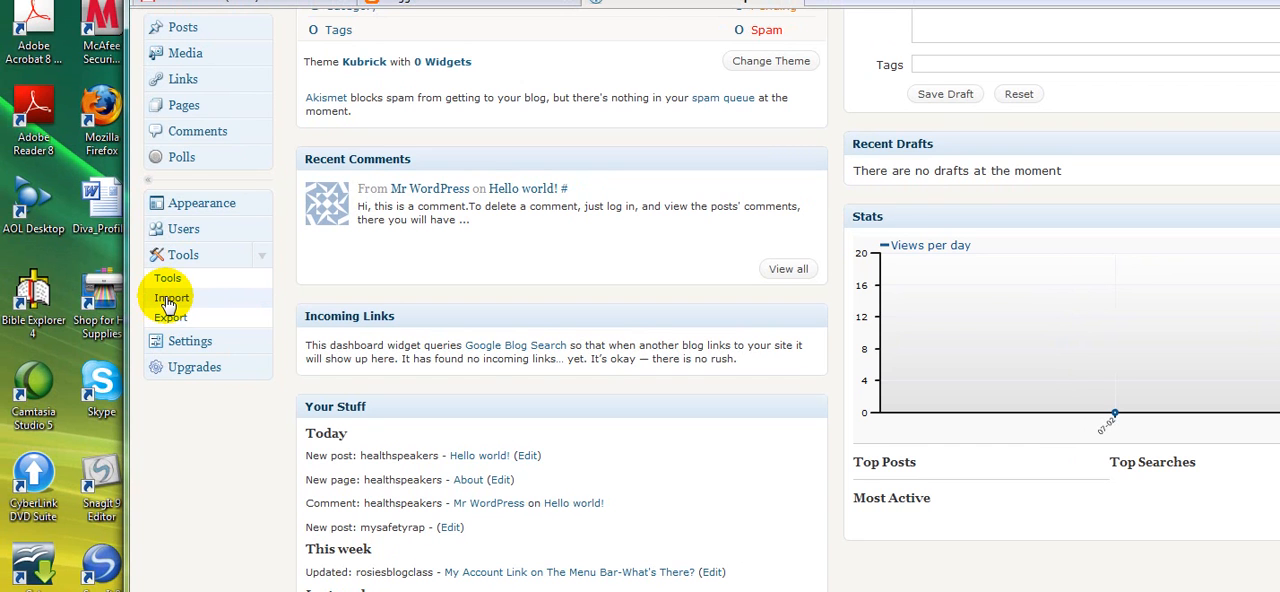
# Step: Reach the Import page listing Blogger, LiveJournal, Movable Type and Yahoo! 360
pyautogui.click(170, 298)
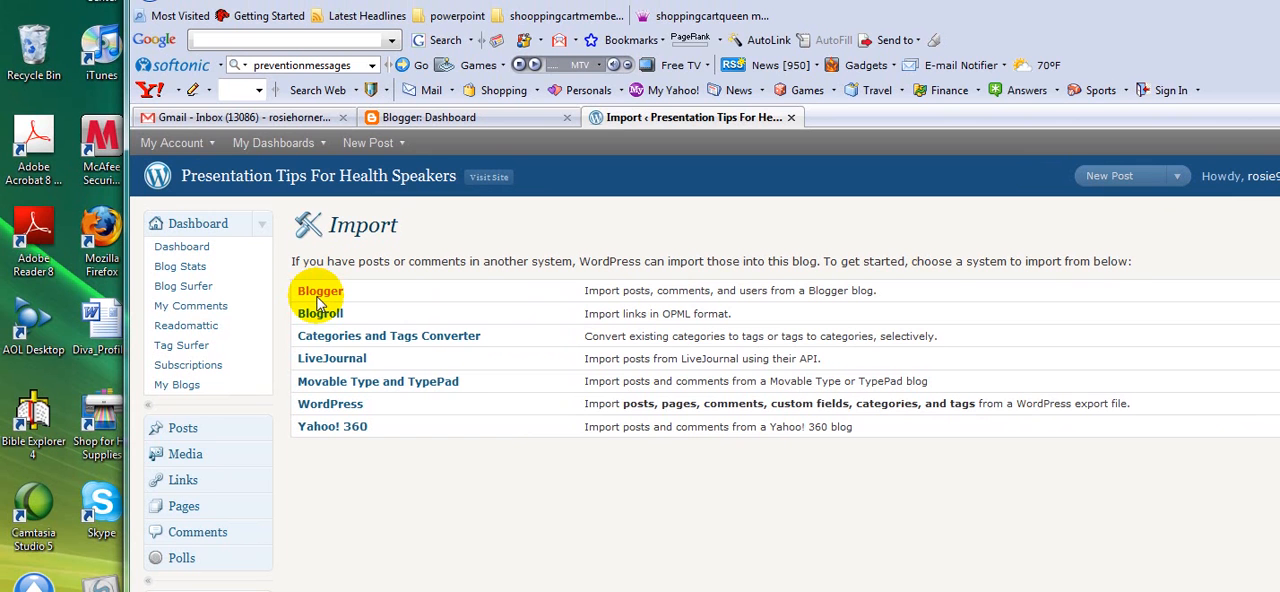
# Step: Choose Blogger as the import source and request authorization from Blogger
pyautogui.click(320, 290)
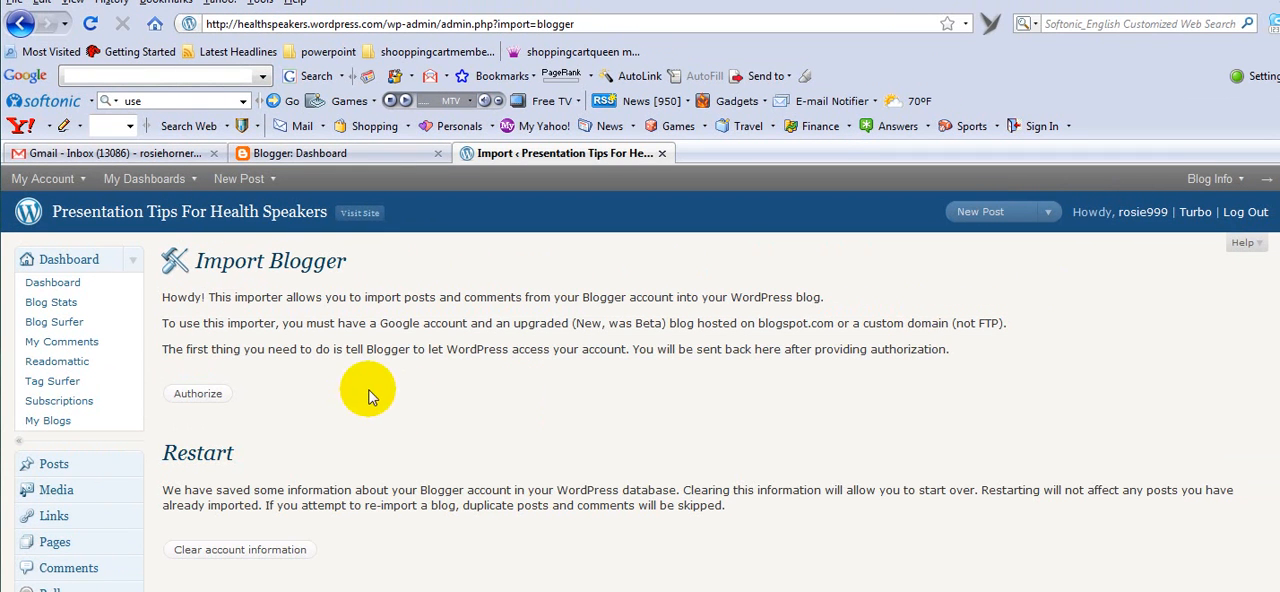
pyautogui.moveTo(420, 412)
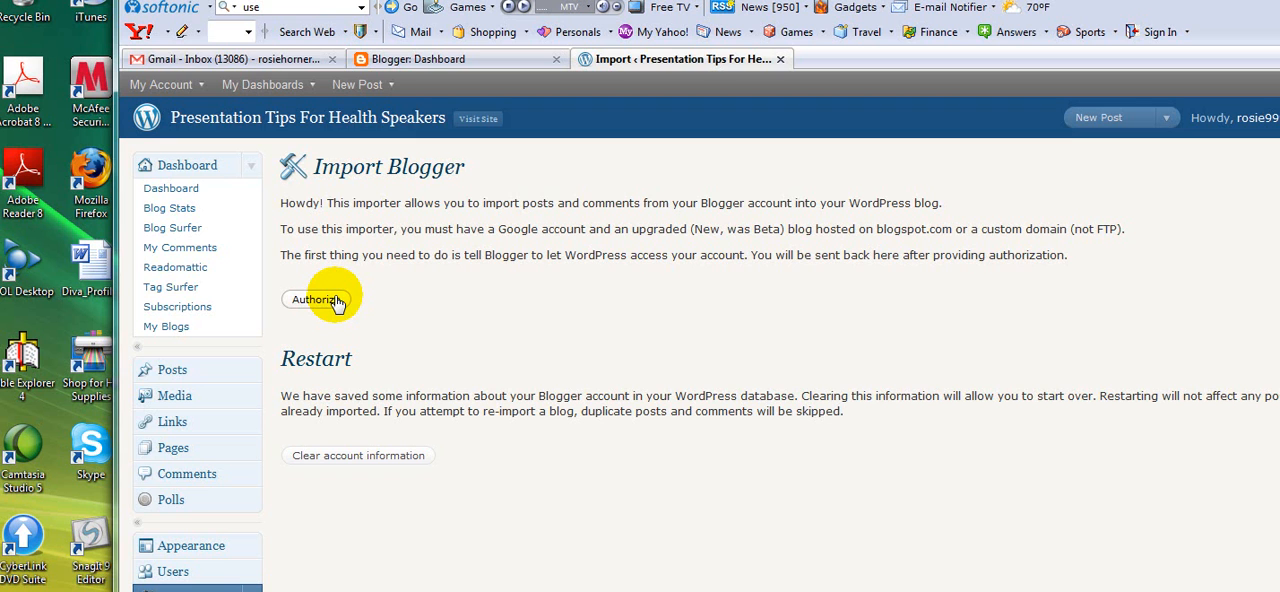
pyautogui.click(318, 300)
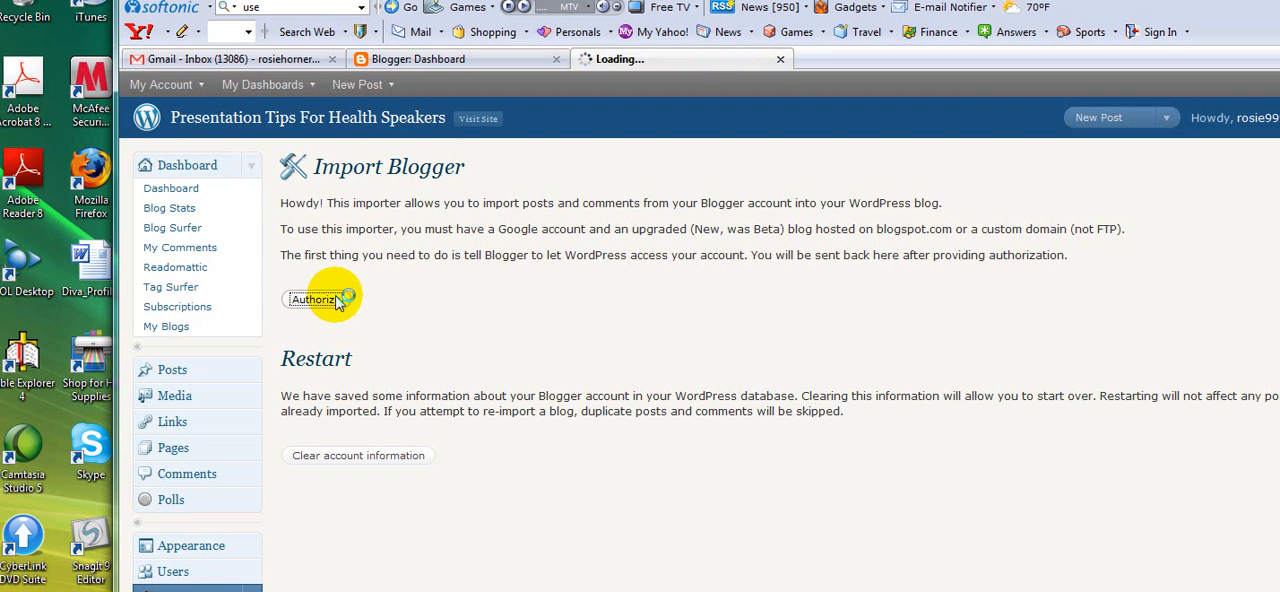
# Step: Grant the WordPress blog access to the Google account so both Blogger blogs are listed
pyautogui.click(314, 300)
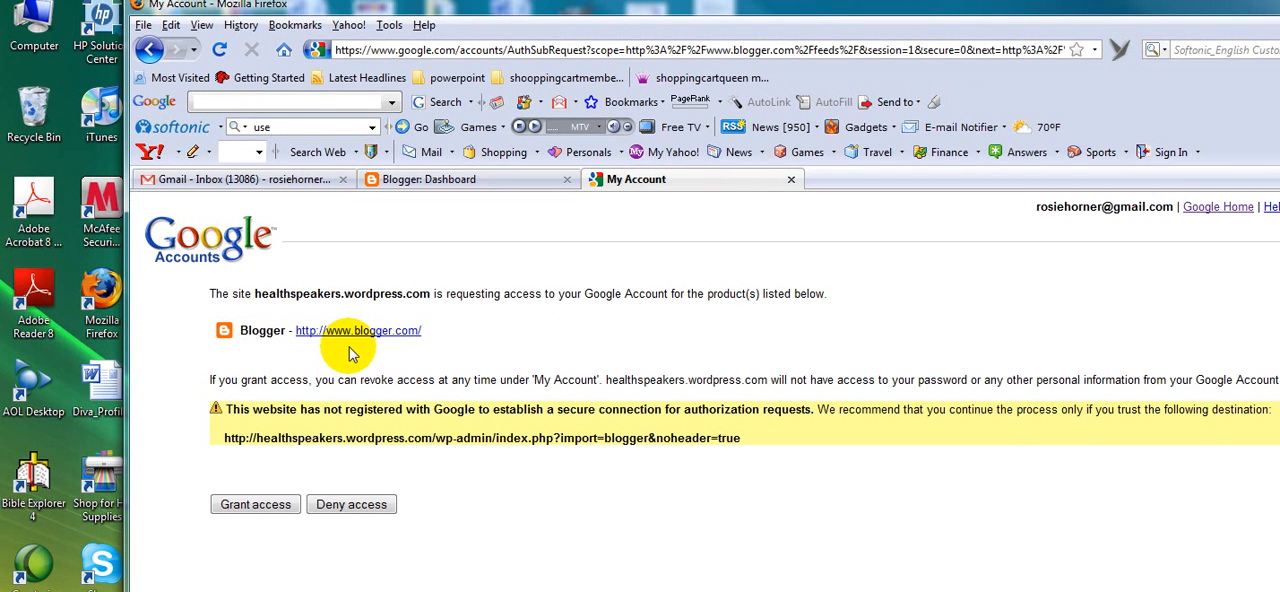
pyautogui.moveTo(324, 404)
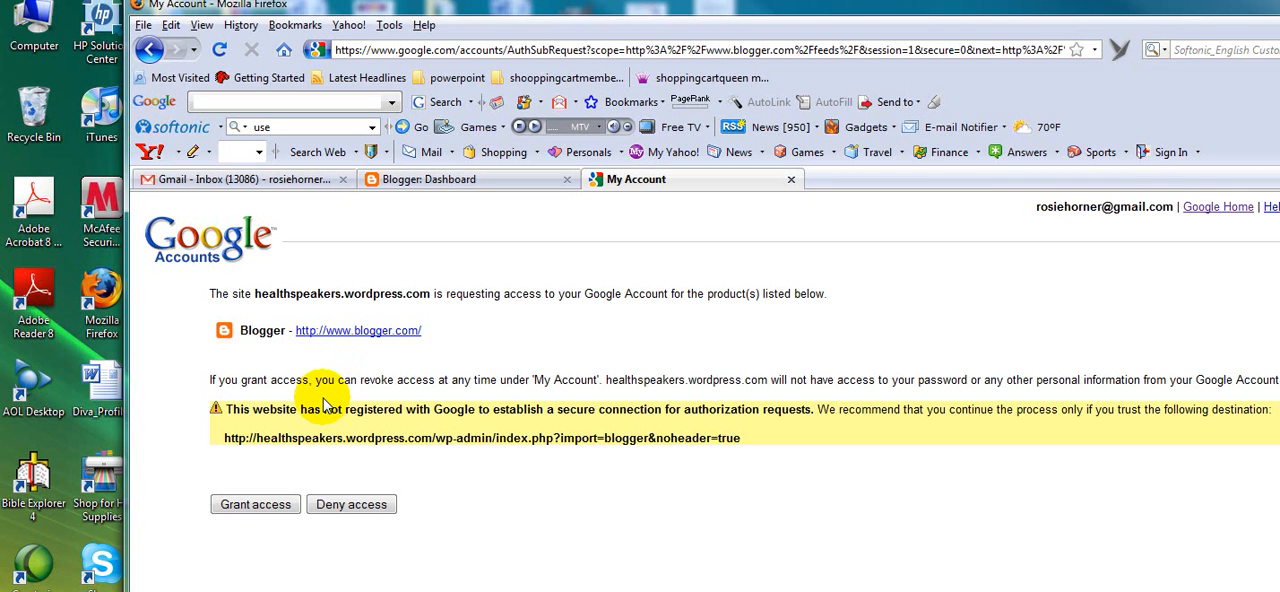
pyautogui.moveTo(328, 424)
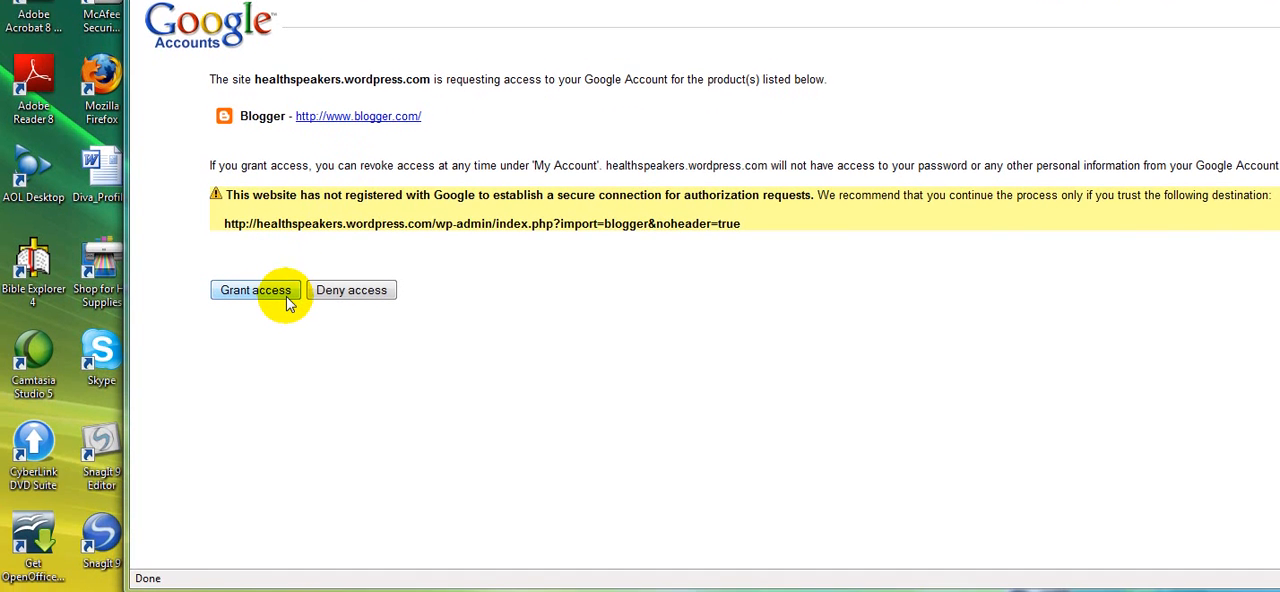
pyautogui.click(256, 292)
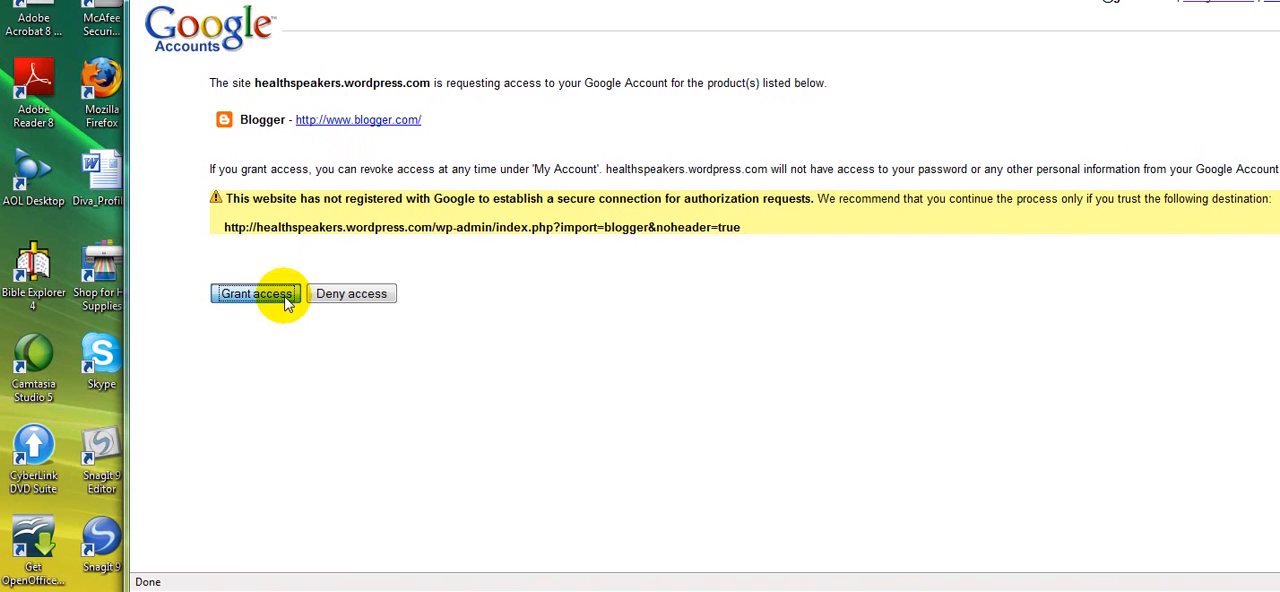
pyautogui.click(256, 292)
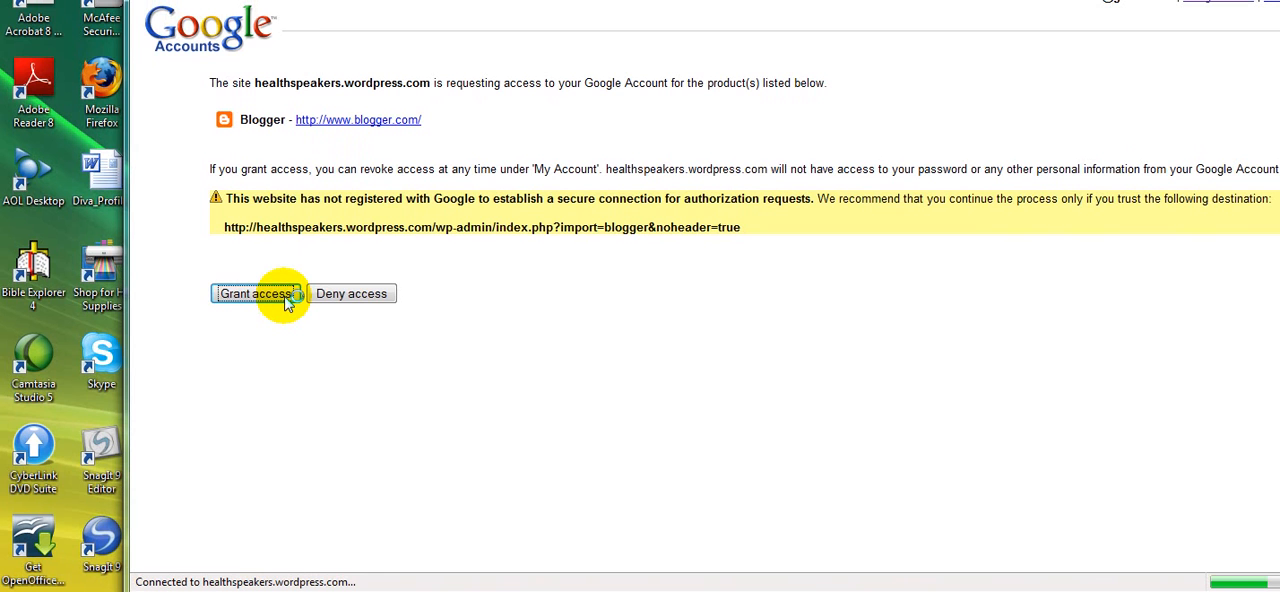
pyautogui.click(256, 292)
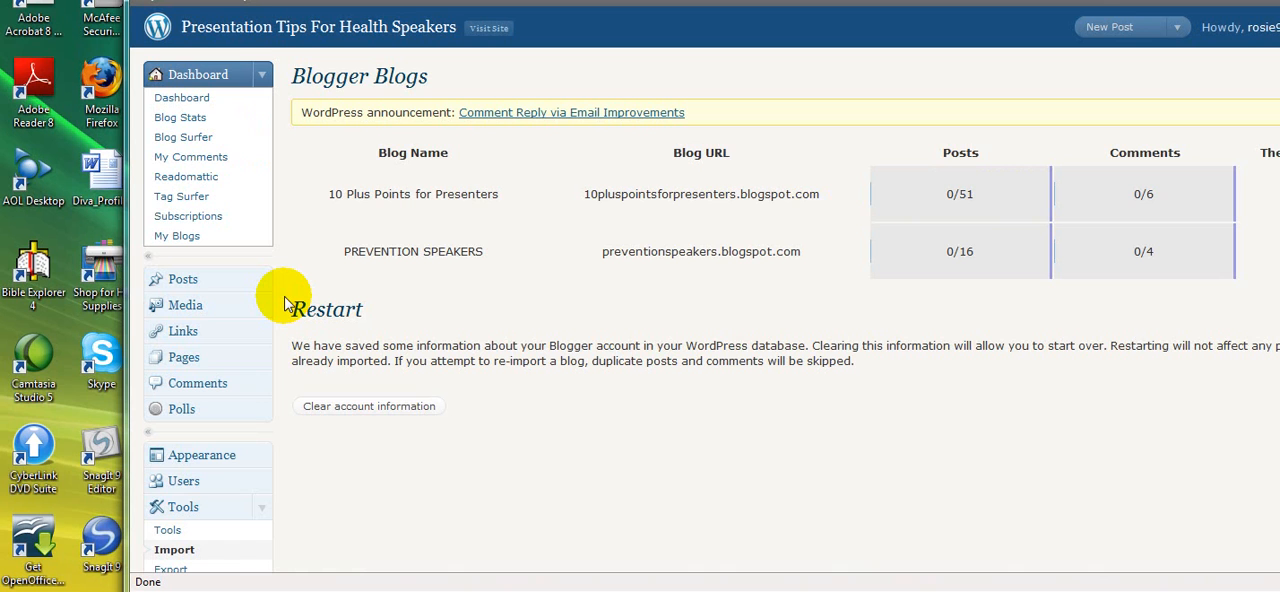
pyautogui.moveTo(338, 222)
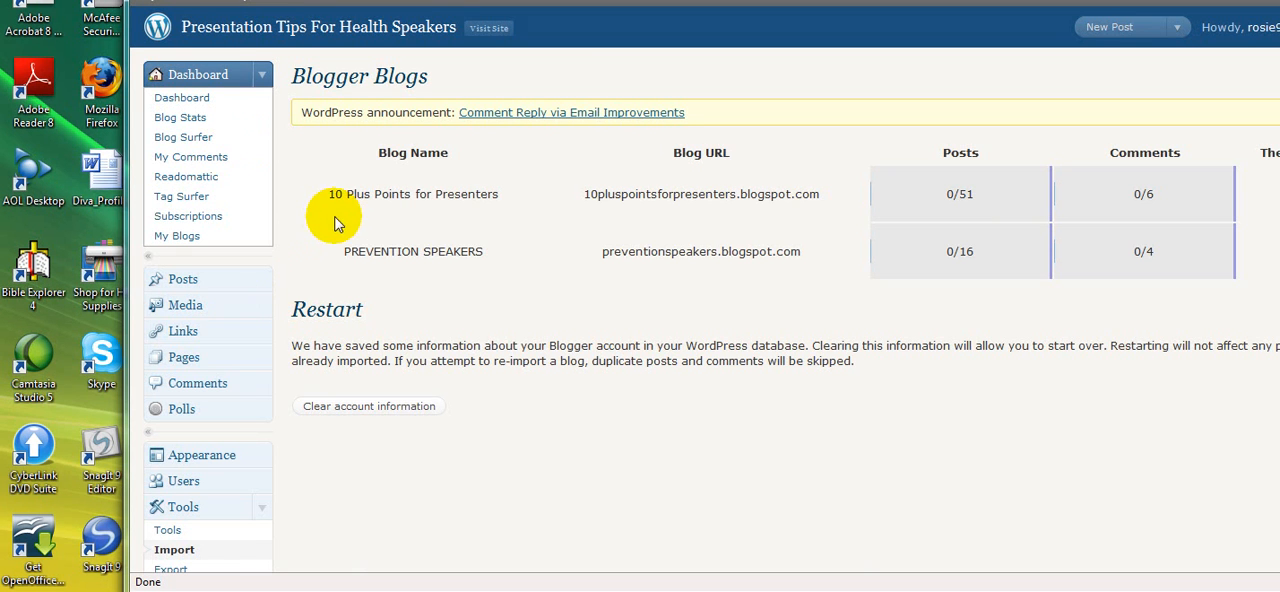
pyautogui.moveTo(384, 196)
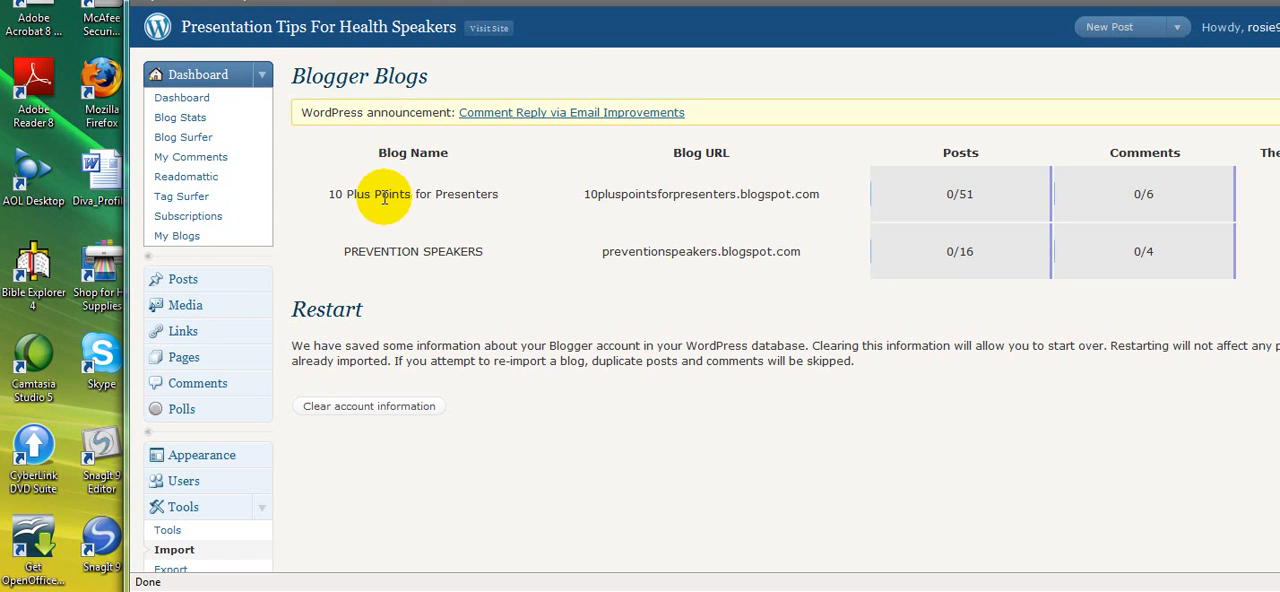
pyautogui.moveTo(378, 298)
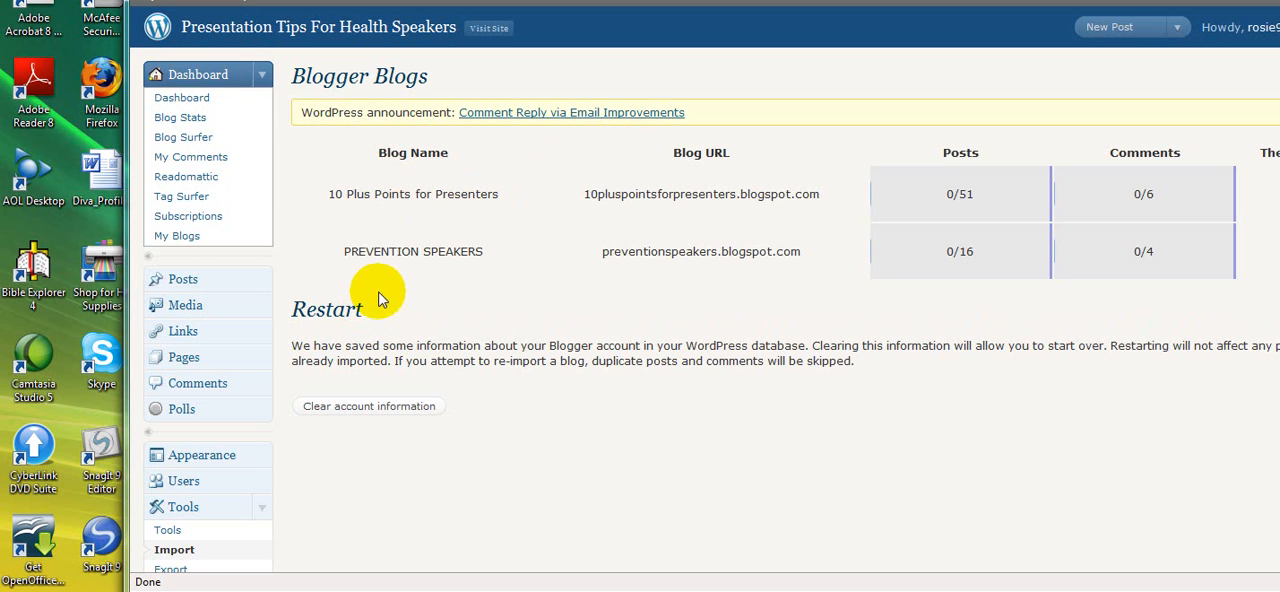
pyautogui.moveTo(490, 252)
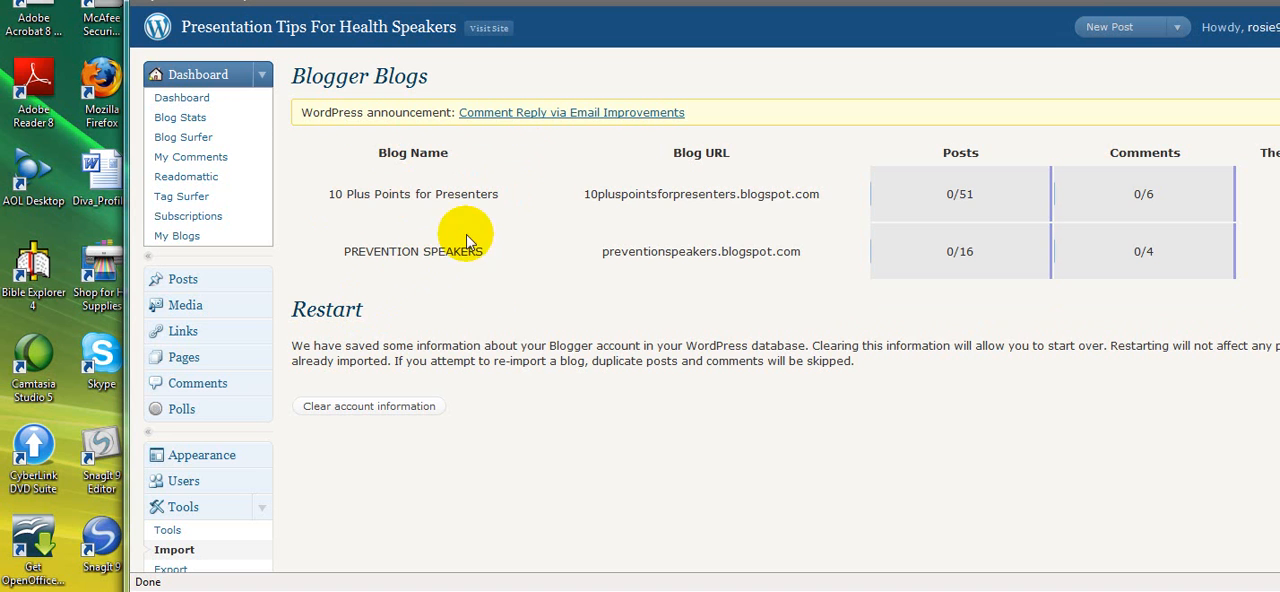
pyautogui.moveTo(356, 212)
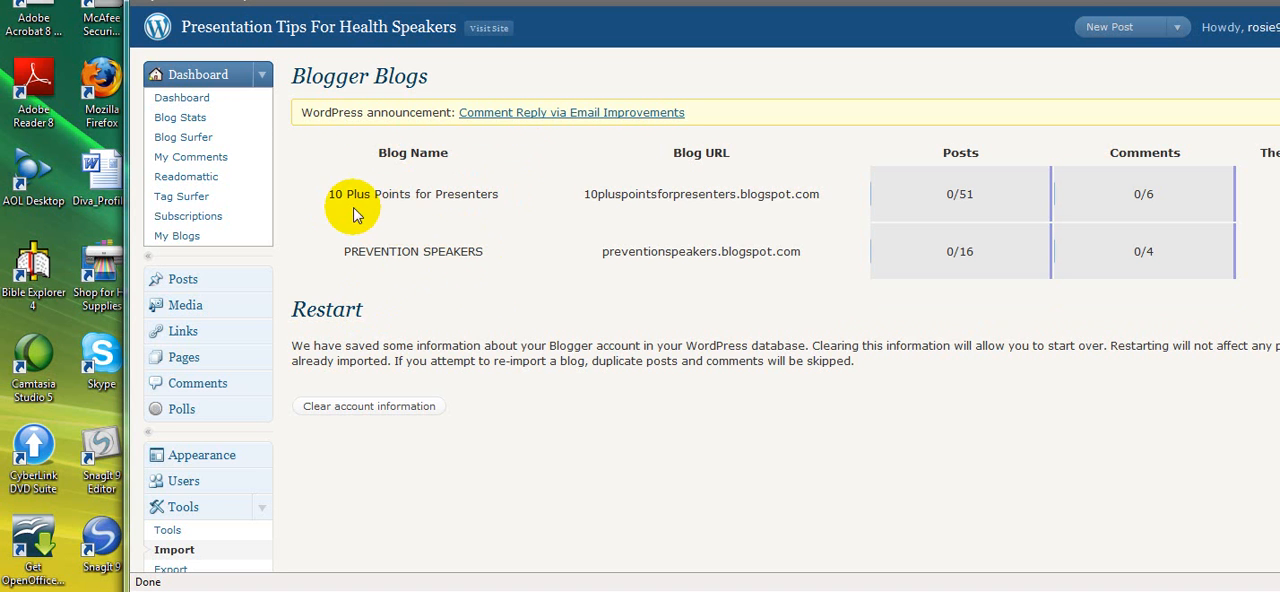
pyautogui.moveTo(468, 188)
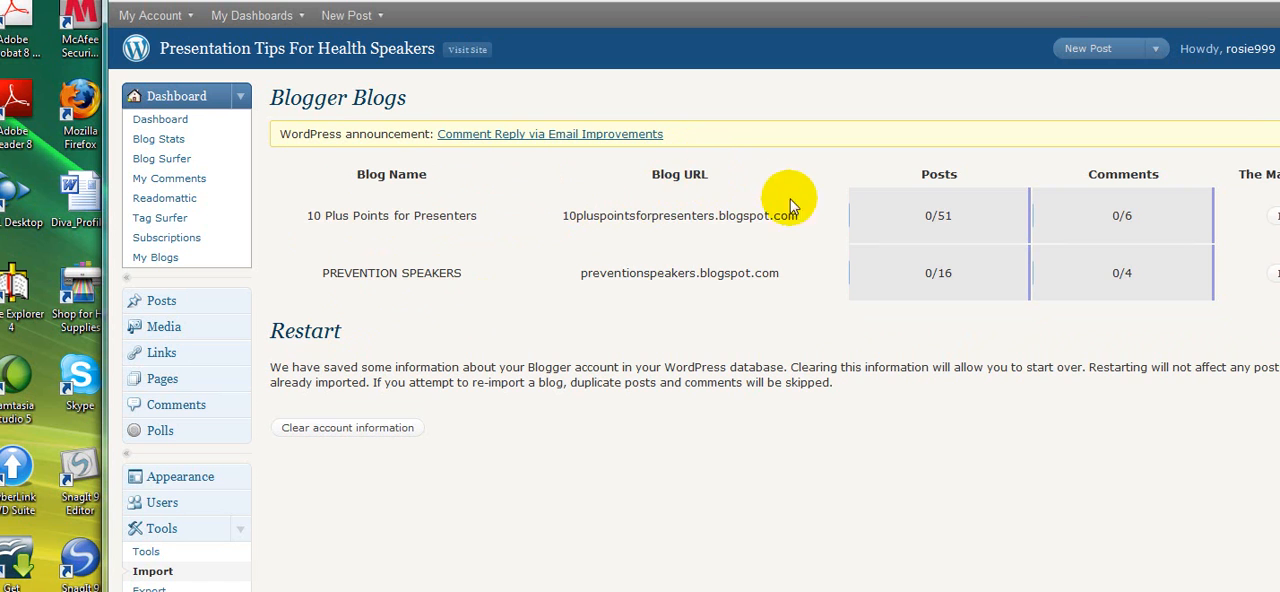
pyautogui.moveTo(912, 222)
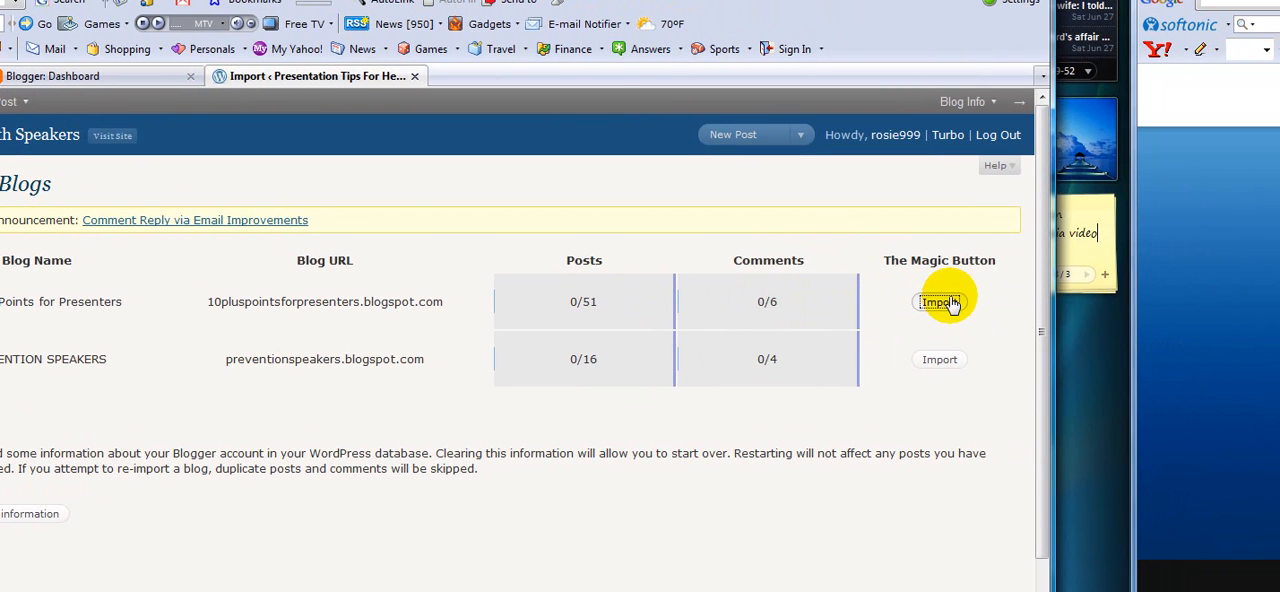
# Step: Import the first Blogger blog, bringing over 51/51 posts and 6/6 comments
pyautogui.click(940, 302)
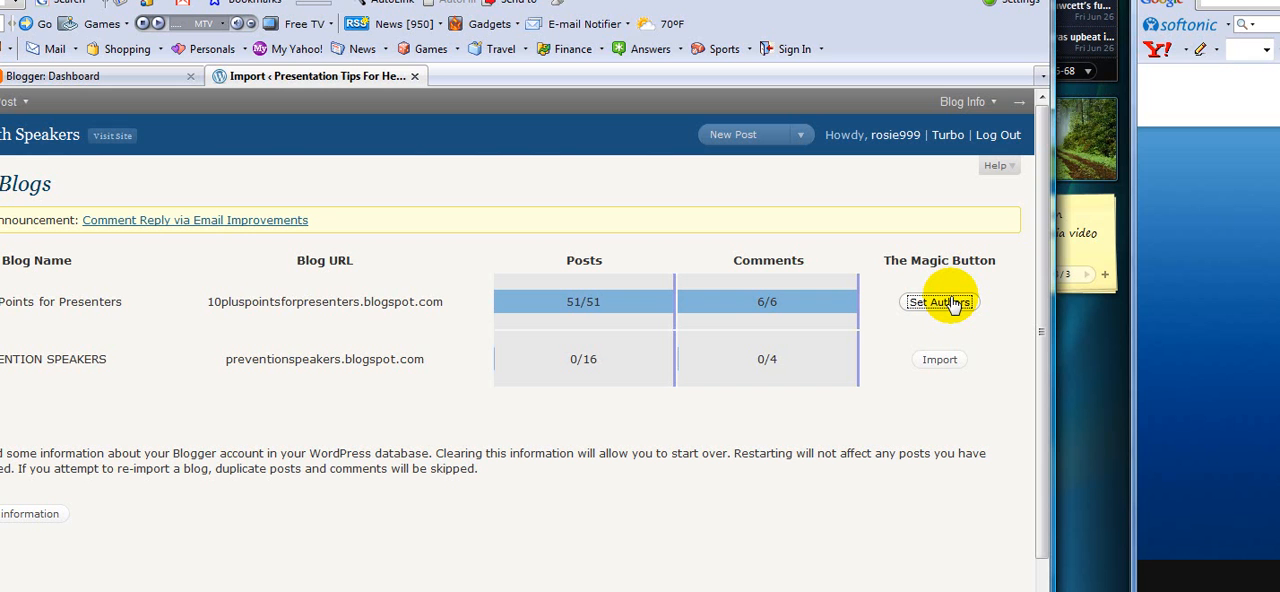
pyautogui.click(940, 300)
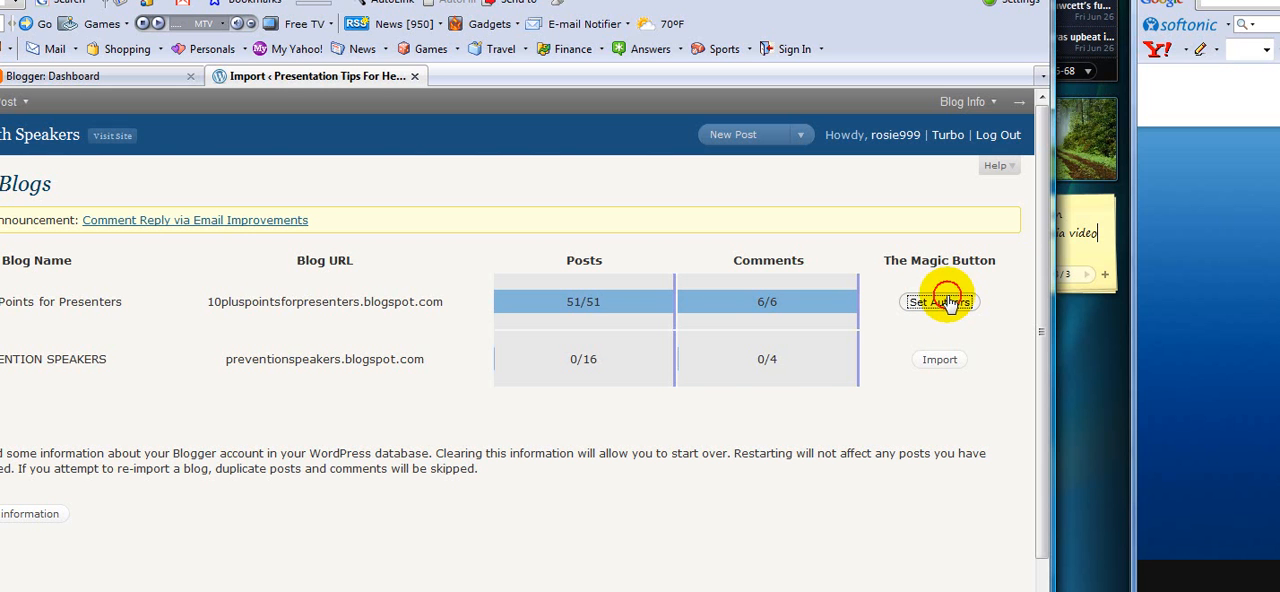
# Step: Save the author mapping with all imported posts kept under the current user
pyautogui.click(938, 300)
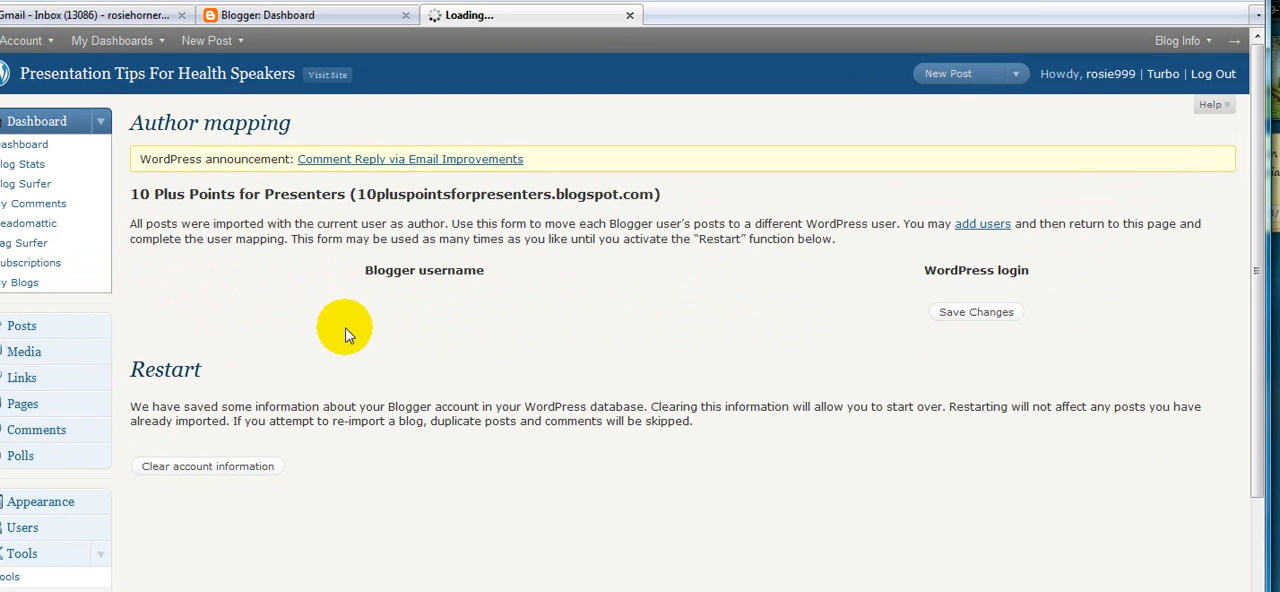
pyautogui.moveTo(348, 332)
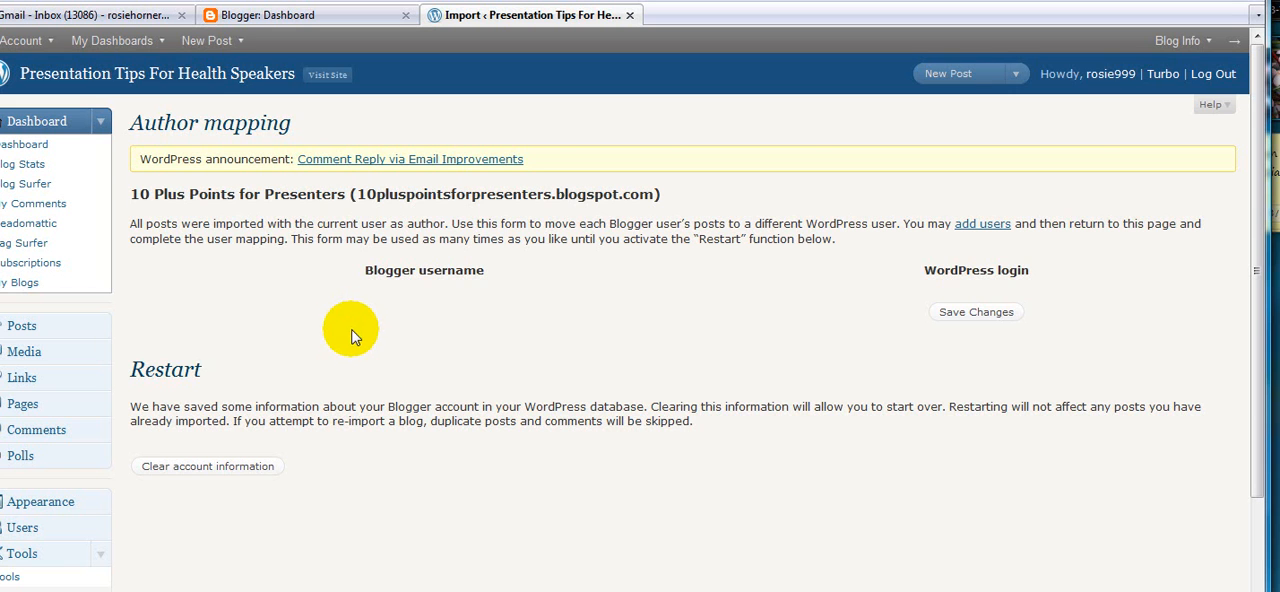
pyautogui.moveTo(384, 340)
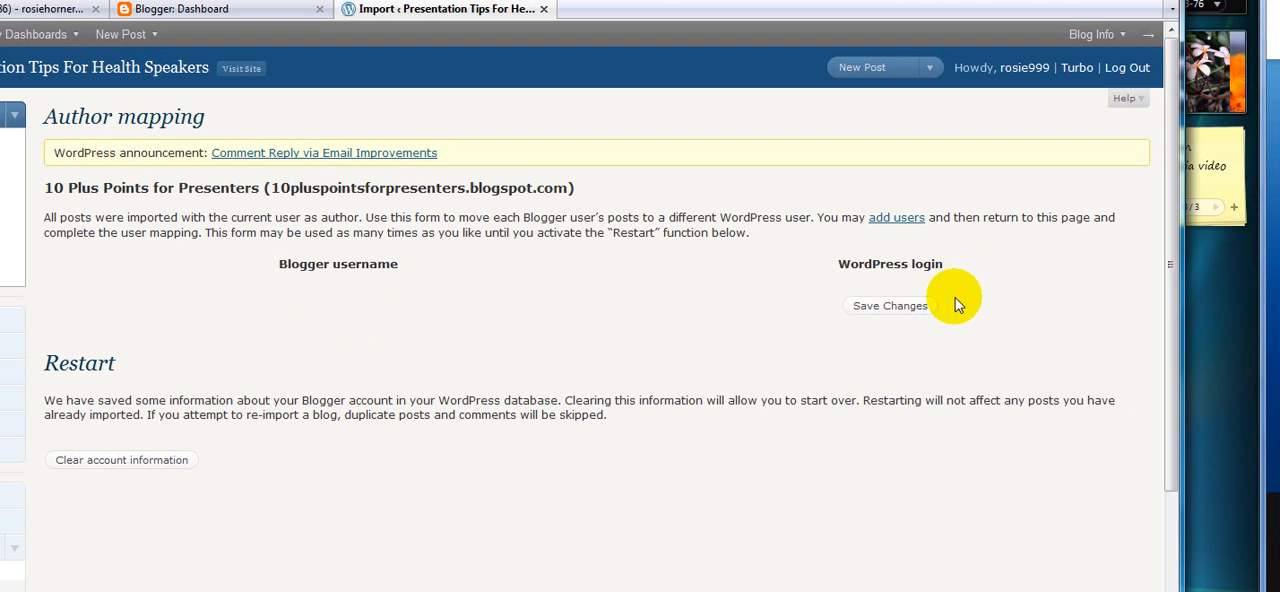
pyautogui.click(888, 304)
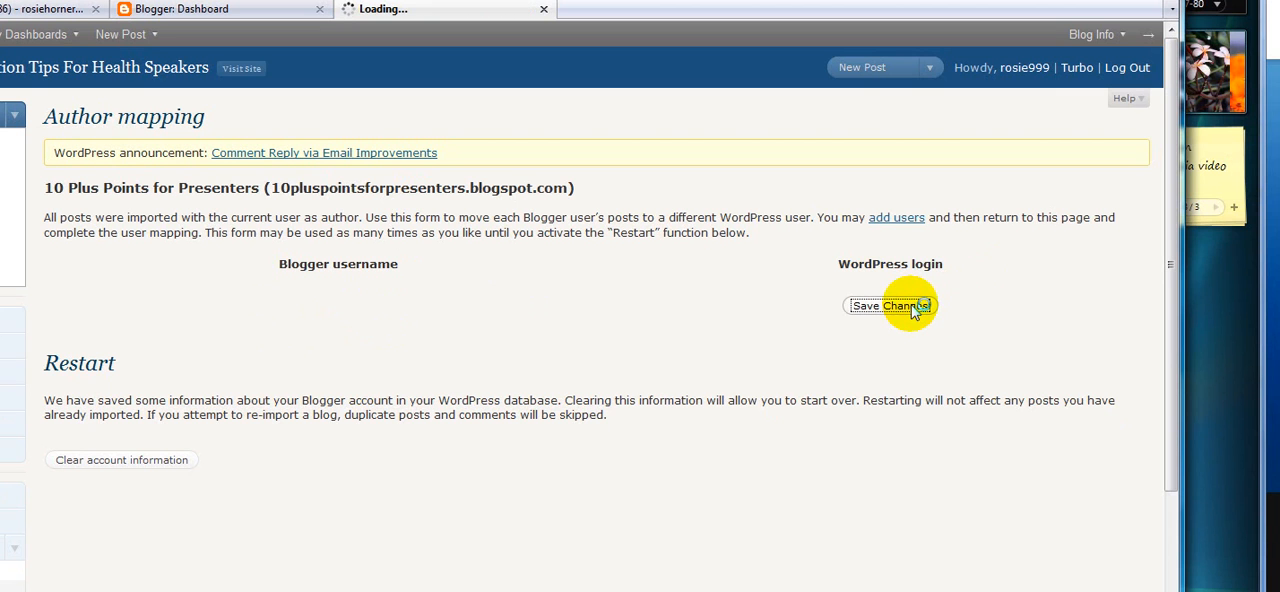
# Step: Review the Edit Posts list of 52 posts including 'Plan Time To Watch TV' and 'Prepare Yourself'
pyautogui.click(888, 304)
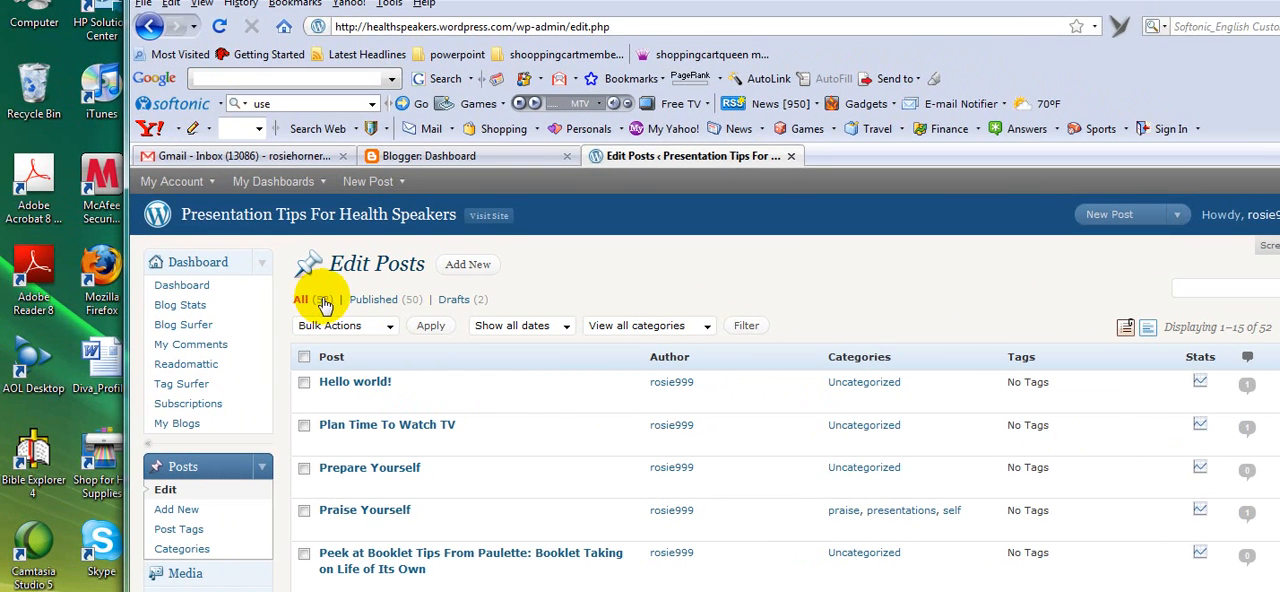
pyautogui.moveTo(372, 300)
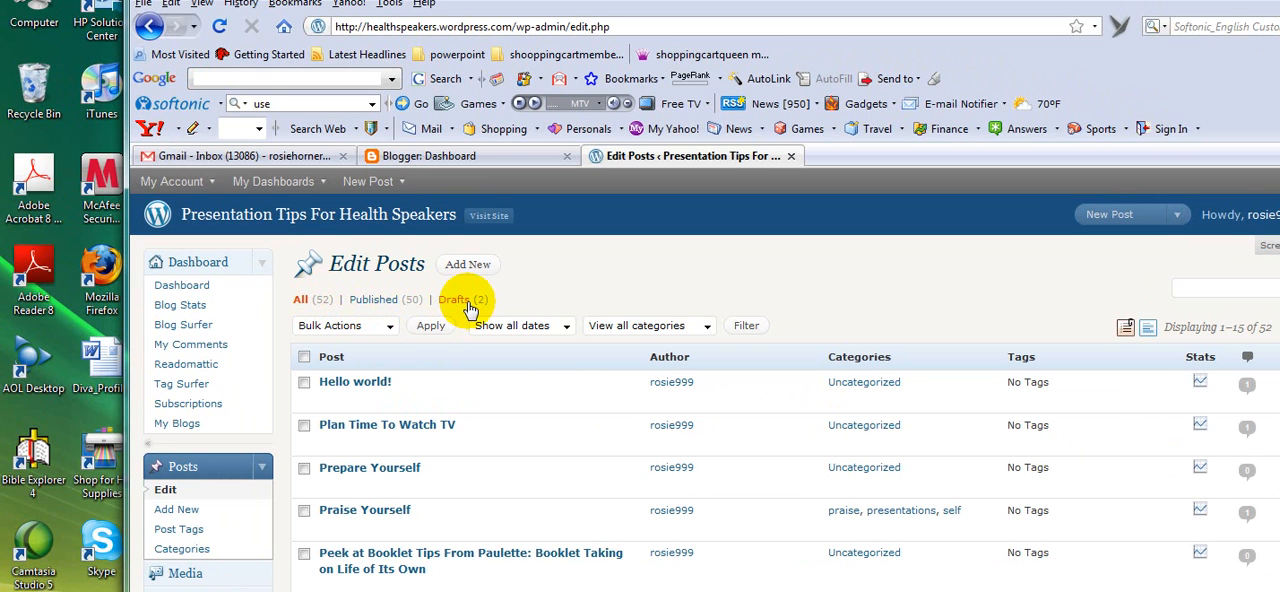
pyautogui.scroll(-3)
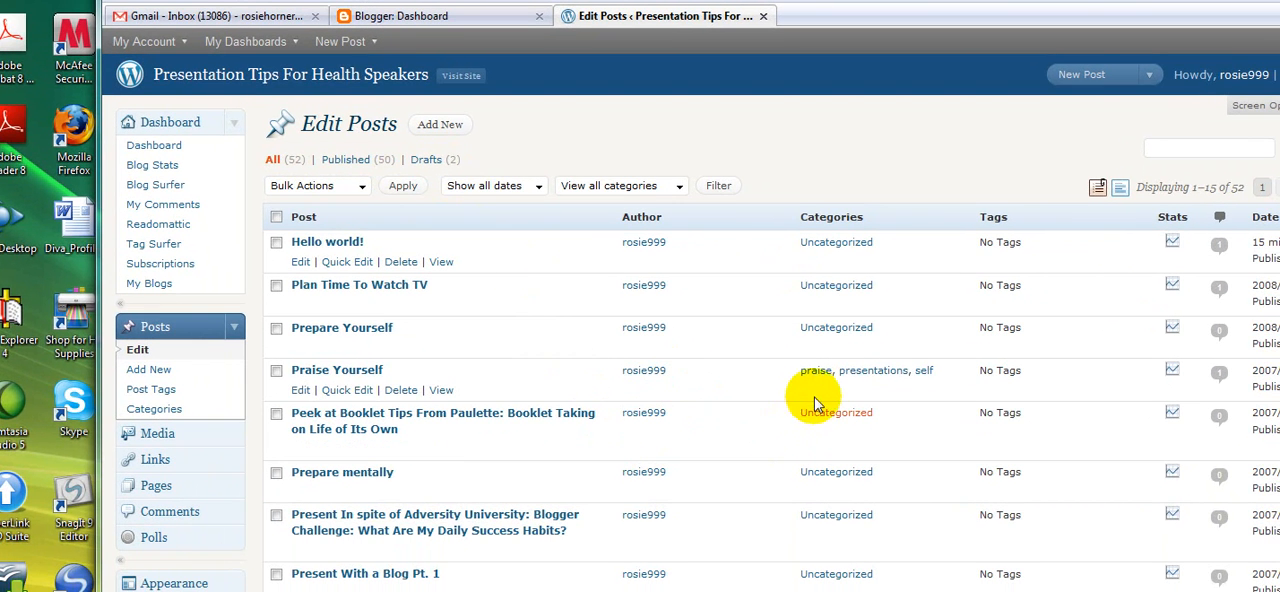
pyautogui.moveTo(832, 400)
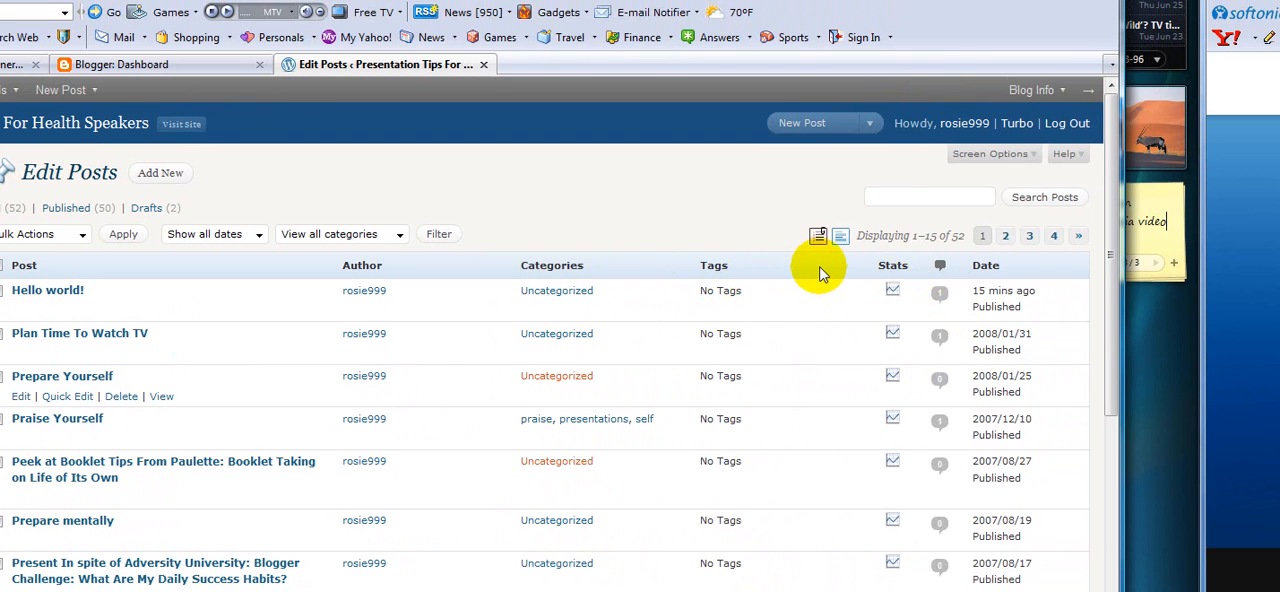
pyautogui.moveTo(752, 344)
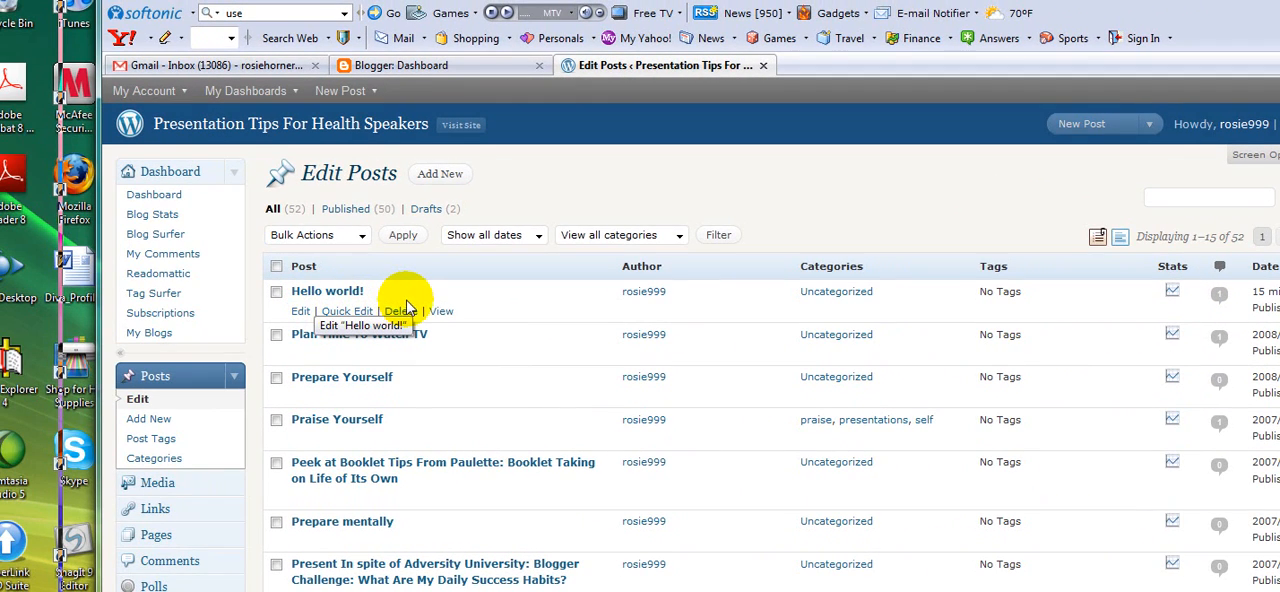
pyautogui.moveTo(424, 304)
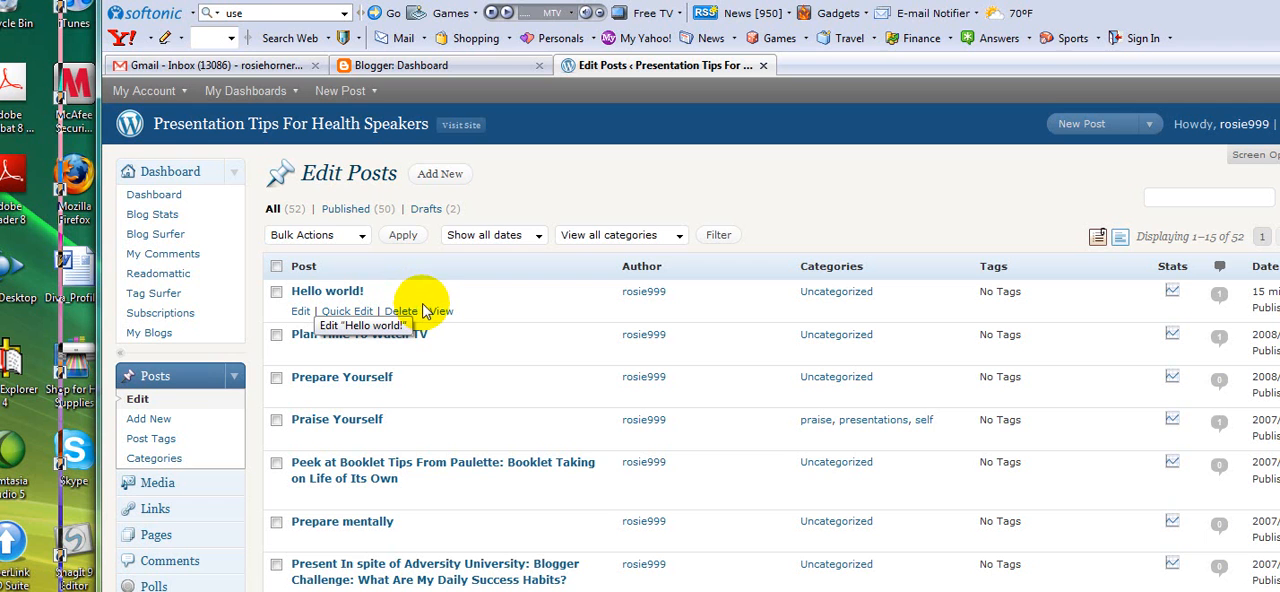